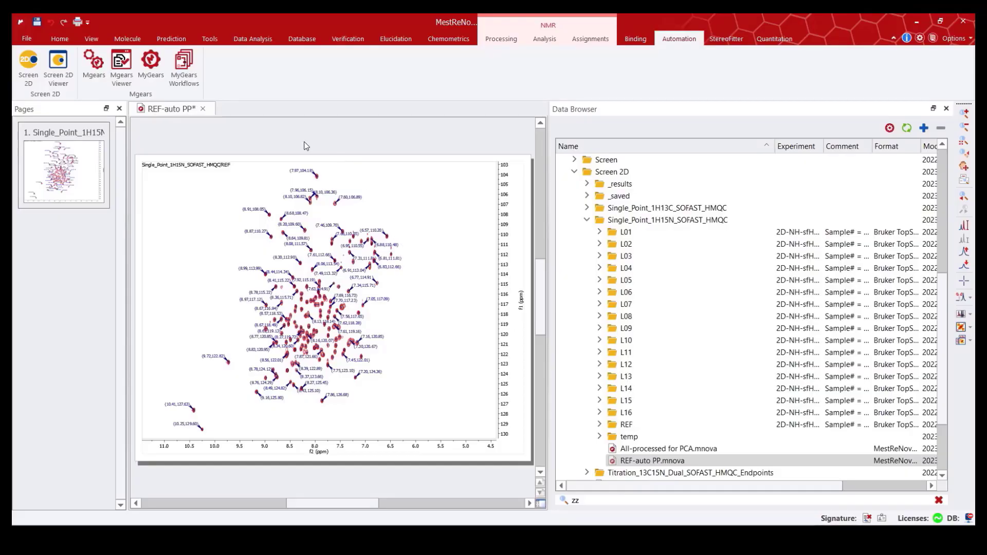
pyautogui.moveTo(249, 348)
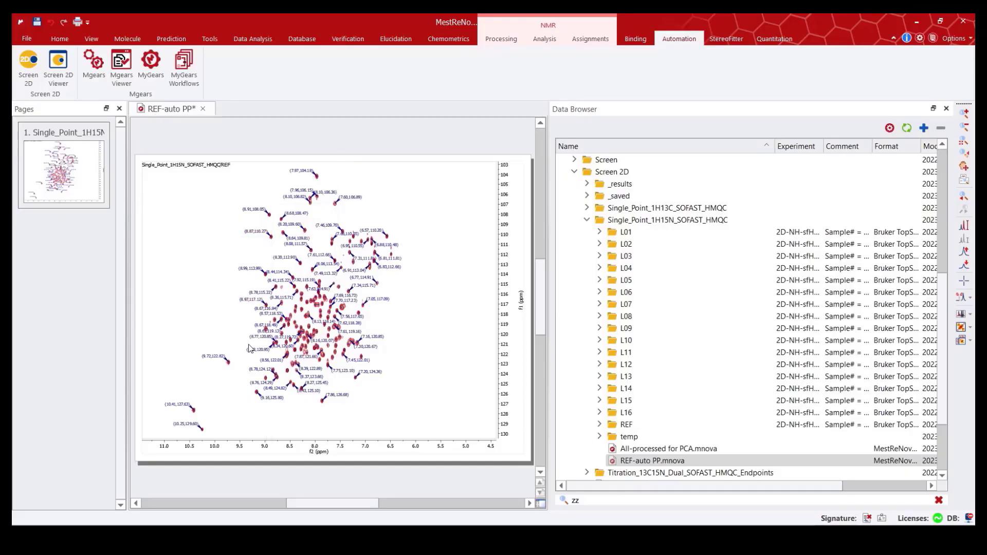
pyautogui.moveTo(406, 364)
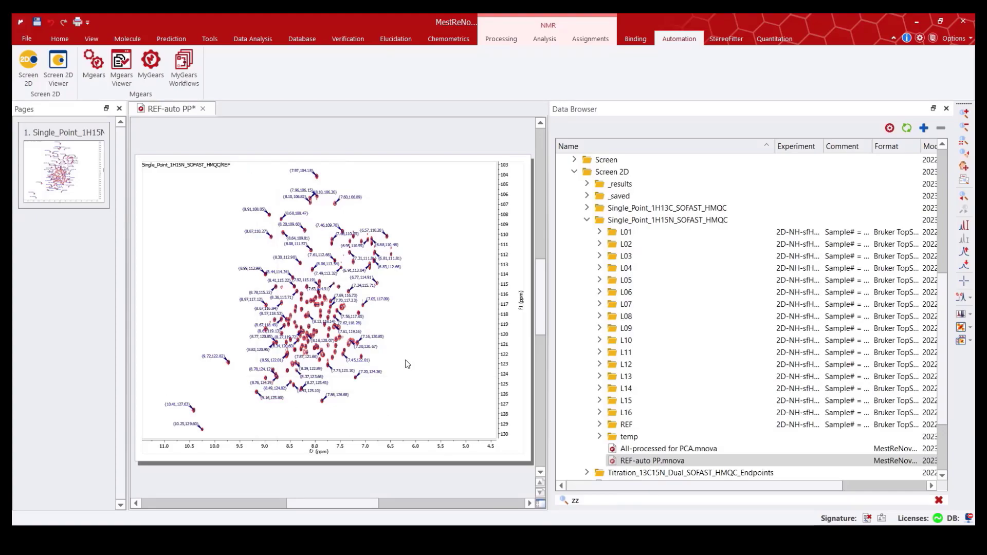
pyautogui.moveTo(417, 361)
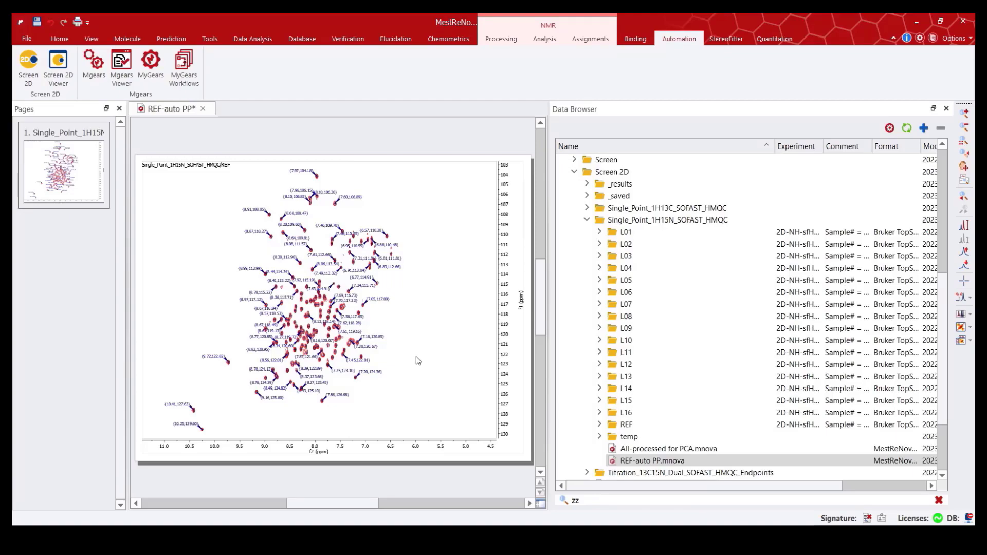
pyautogui.moveTo(419, 264)
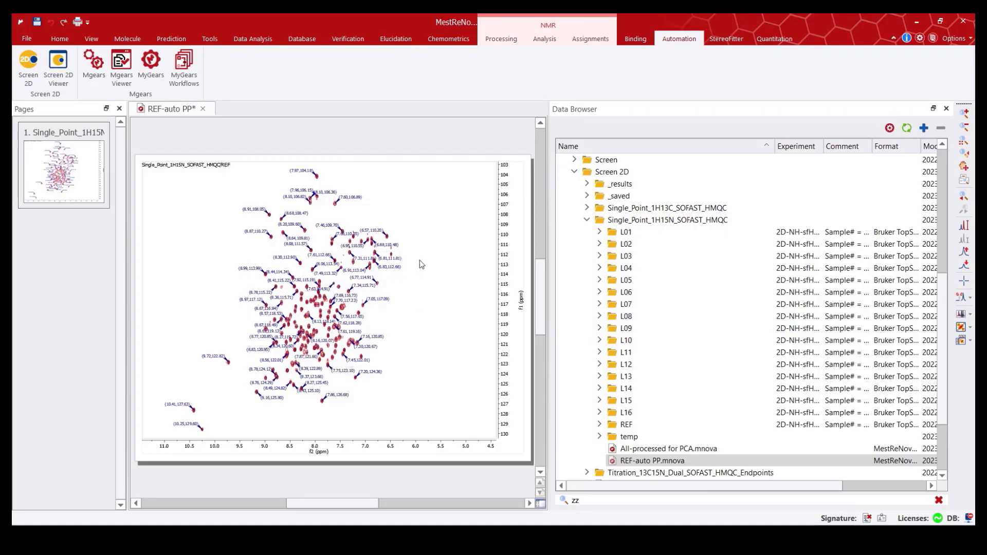
pyautogui.moveTo(327, 188)
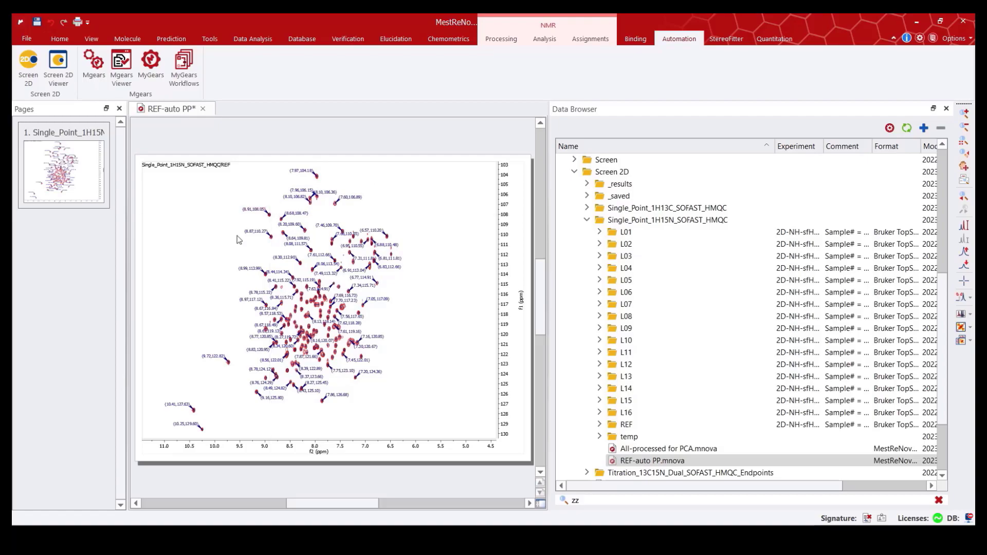
pyautogui.moveTo(225, 371)
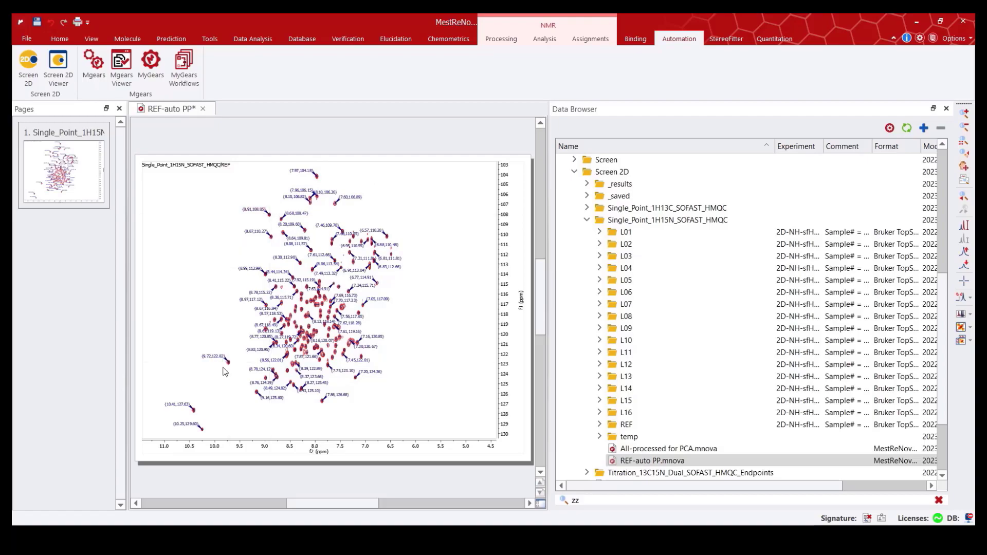
pyautogui.moveTo(423, 379)
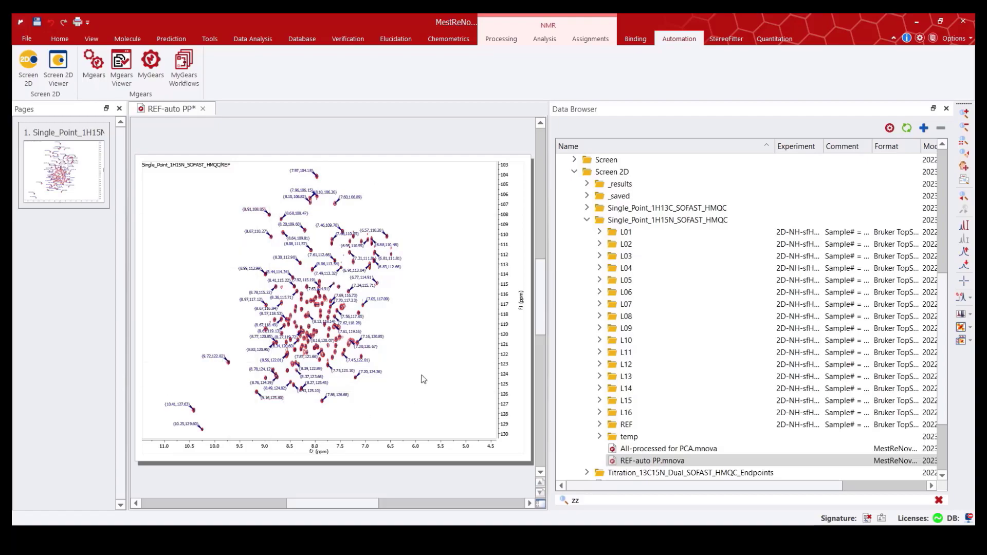
pyautogui.moveTo(438, 332)
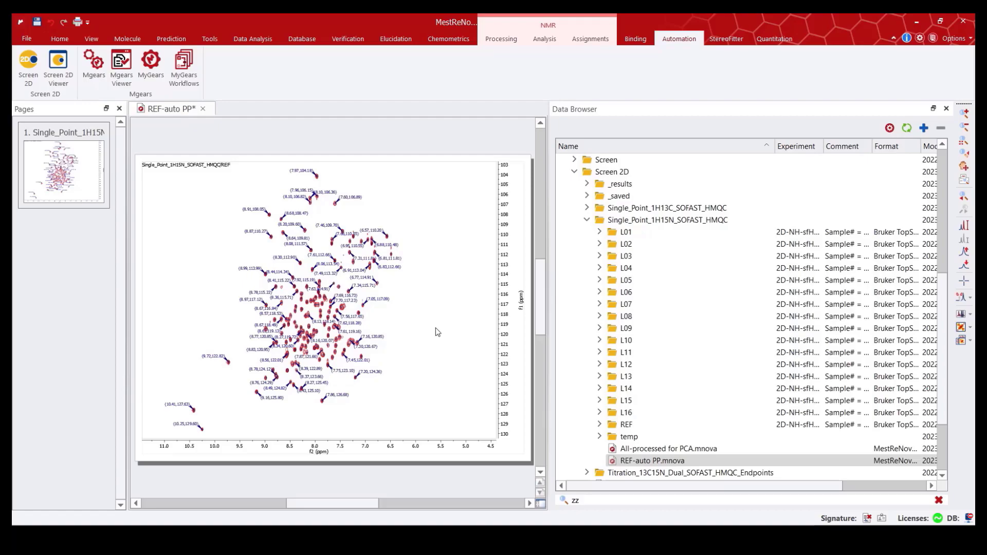
pyautogui.moveTo(585, 117)
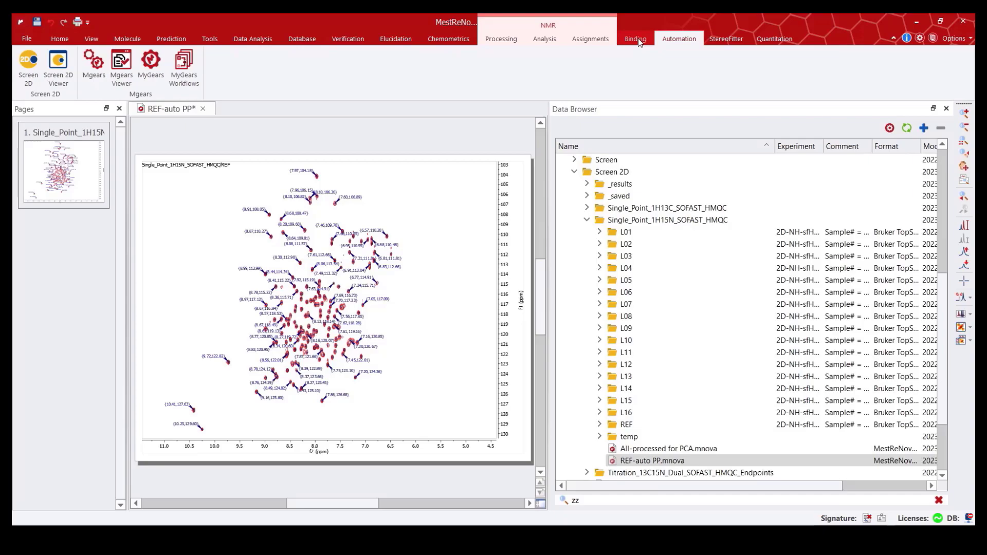
pyautogui.moveTo(685, 47)
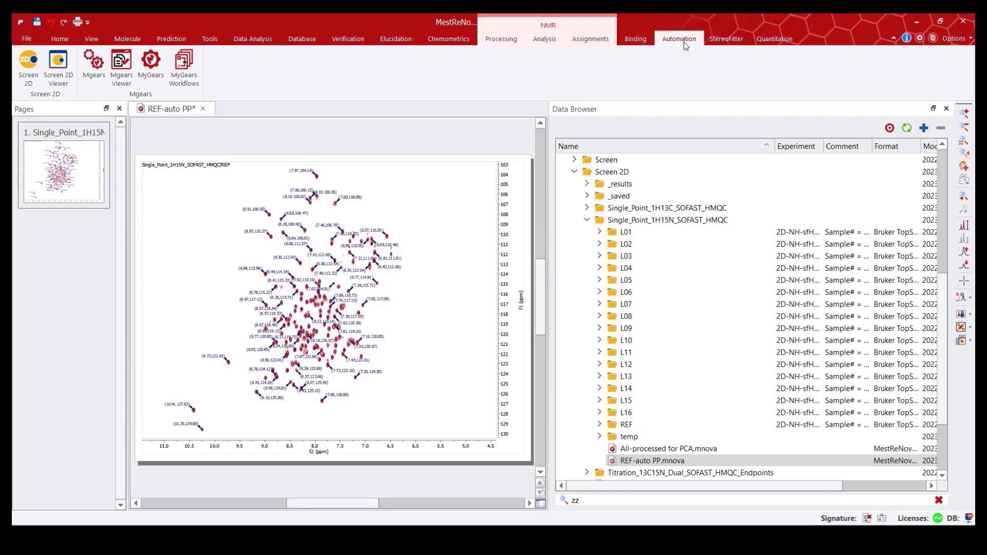
pyautogui.moveTo(670, 46)
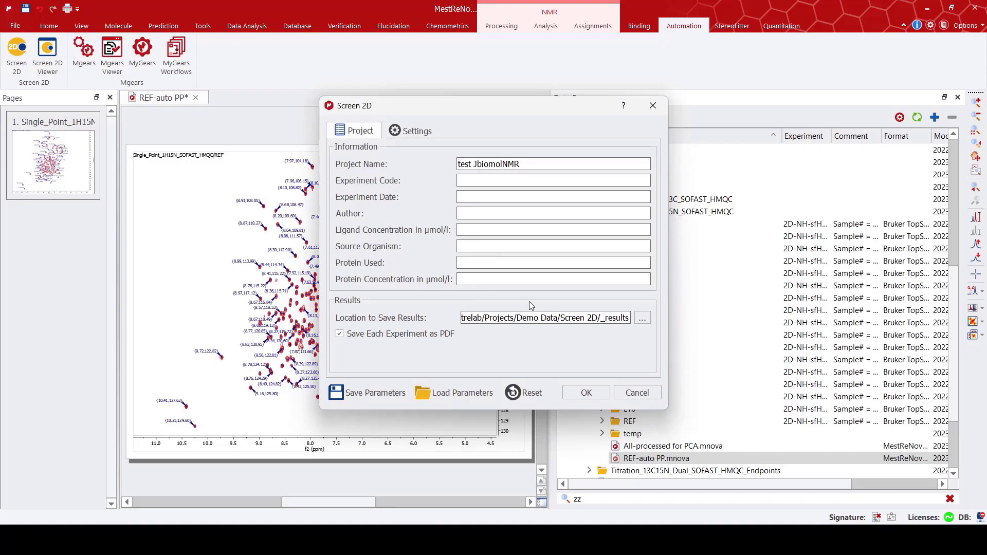
# Step: Review the Screen 2D settings and analysis parameters, then start the batch evaluation of the test spectra
pyautogui.click(416, 131)
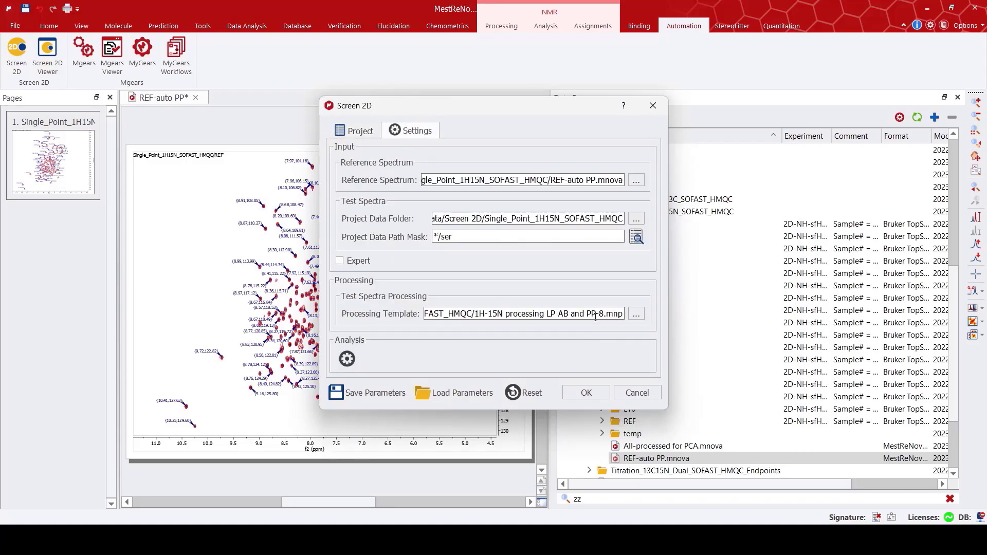
pyautogui.click(347, 359)
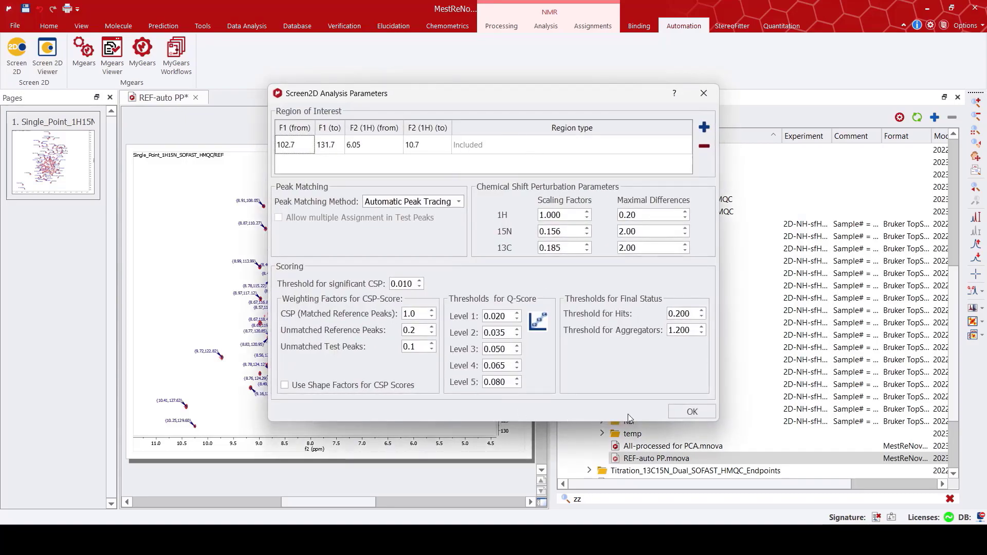
pyautogui.click(691, 411)
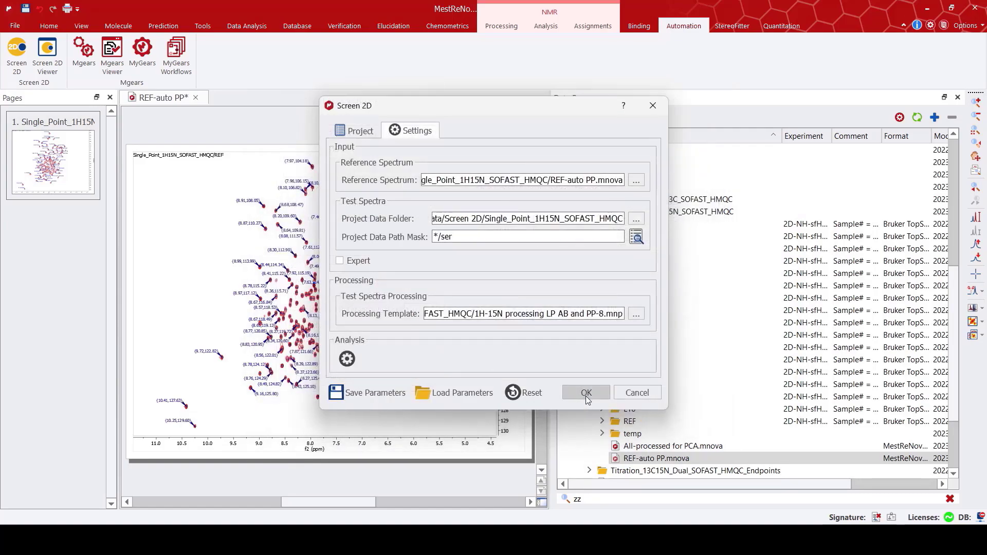
pyautogui.click(584, 392)
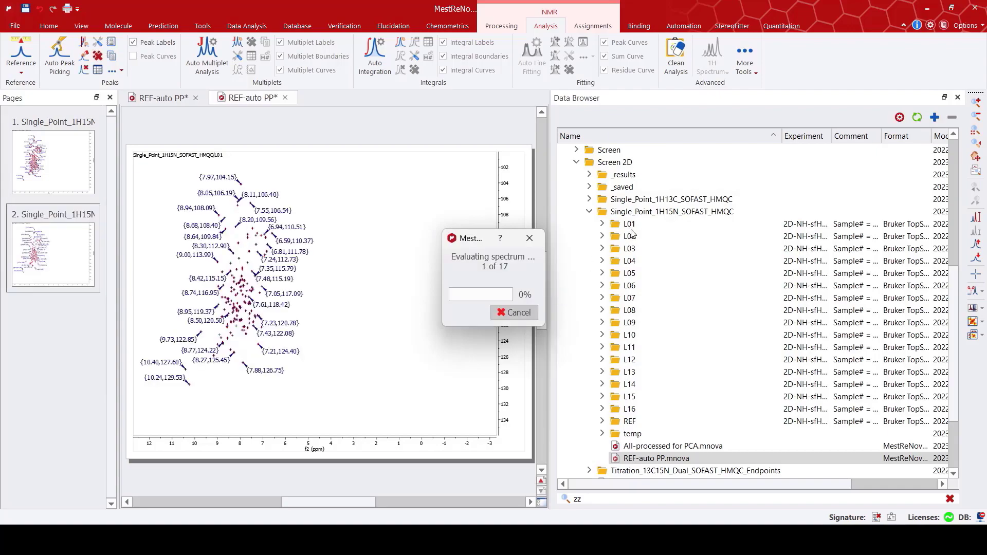
pyautogui.moveTo(630, 234)
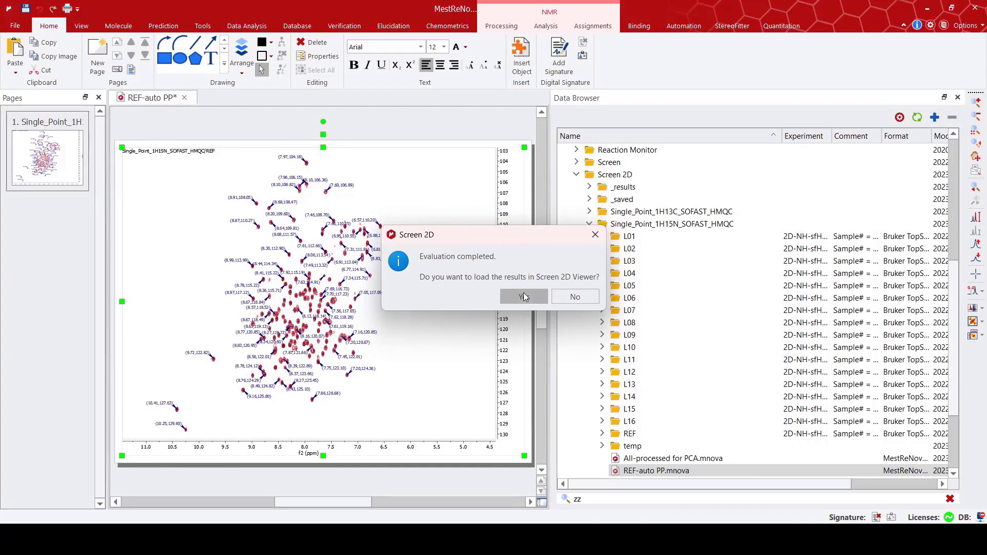
# Step: Load the finished evaluation results into the Screen 2D Viewer
pyautogui.click(524, 296)
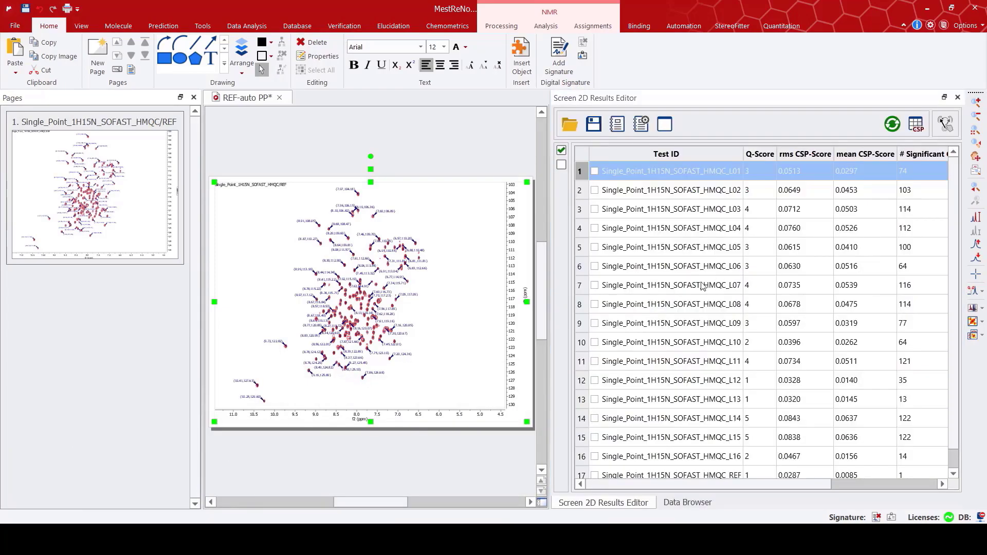
pyautogui.moveTo(202, 231)
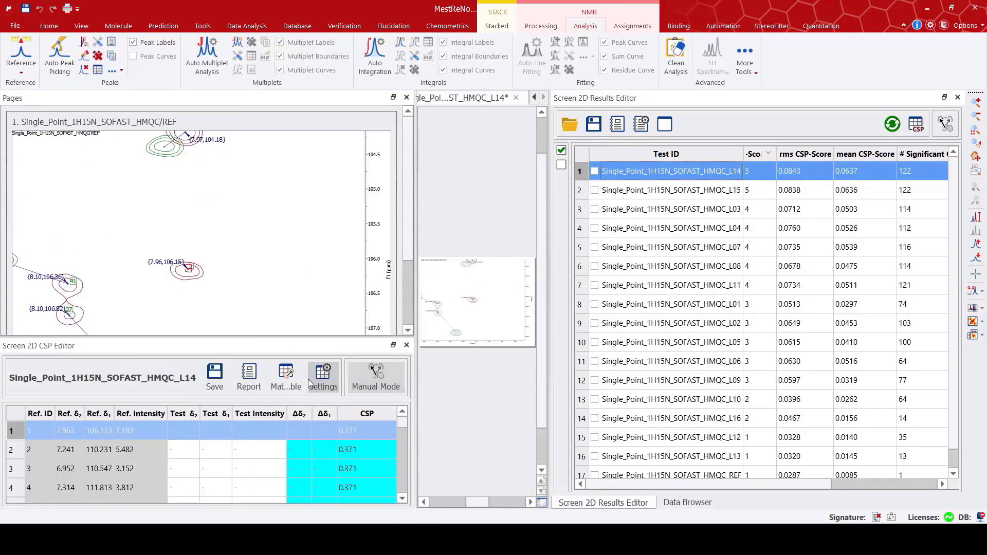
# Step: Browse L14's docked CSP table, zooming the spectrum near 120 ppm and onto matched peak 93
pyautogui.click(597, 501)
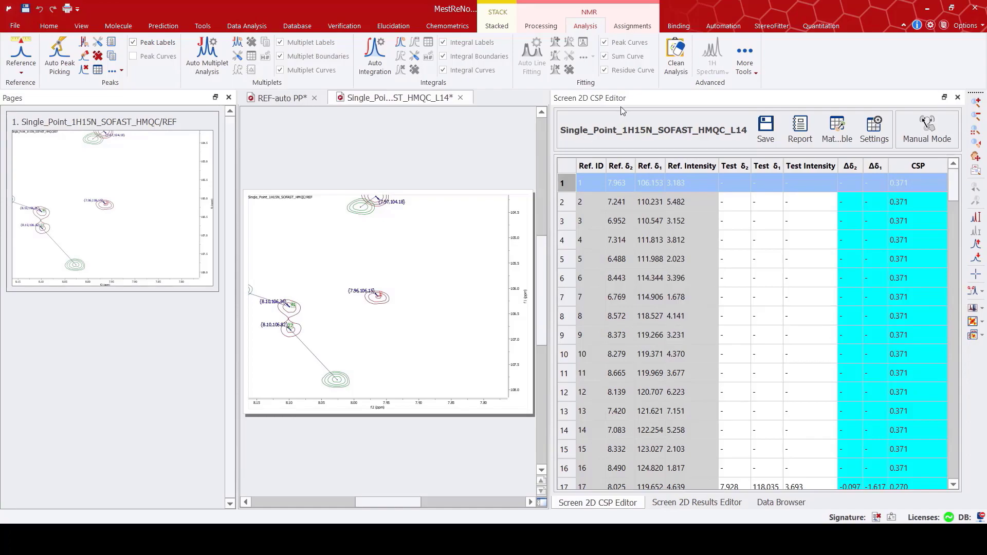
pyautogui.moveTo(883, 208)
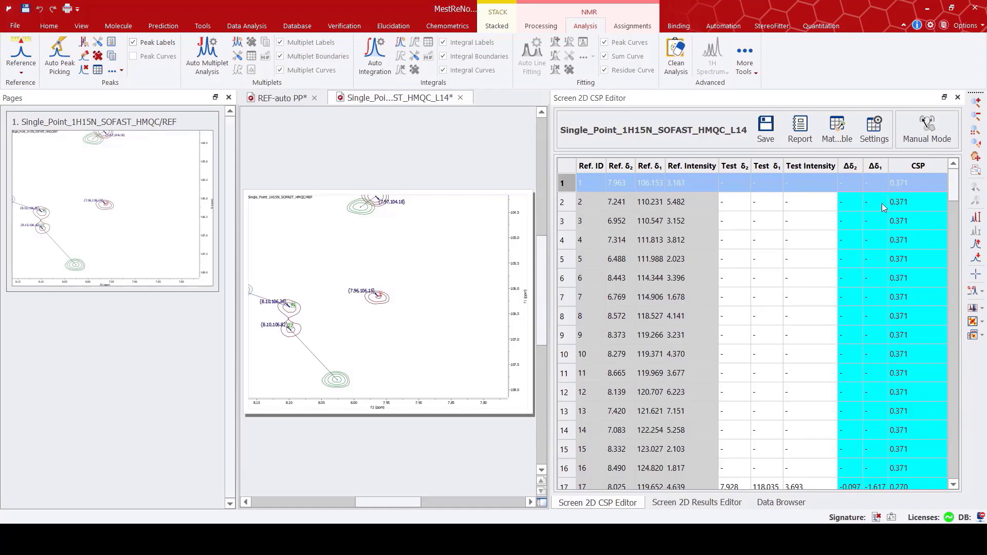
pyautogui.moveTo(722, 341)
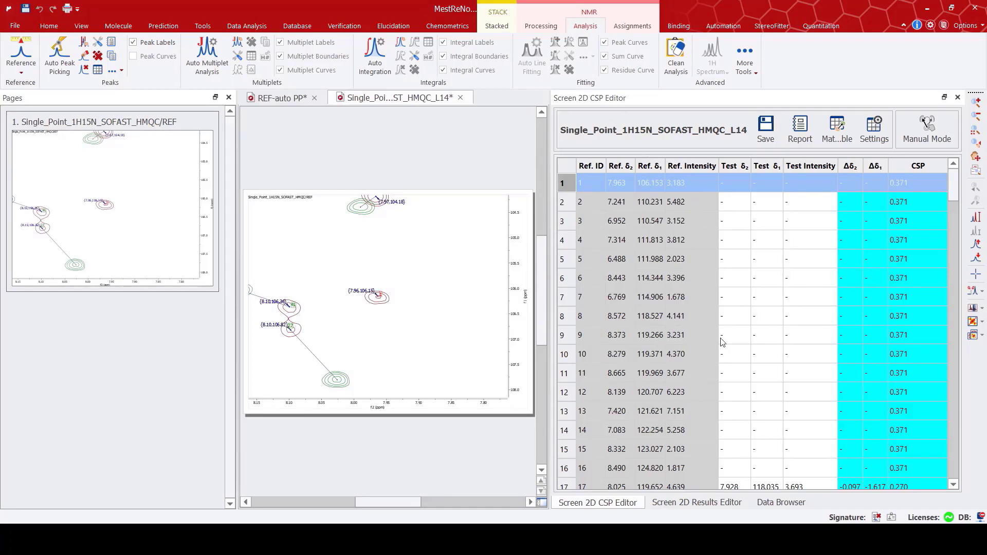
pyautogui.moveTo(402, 264)
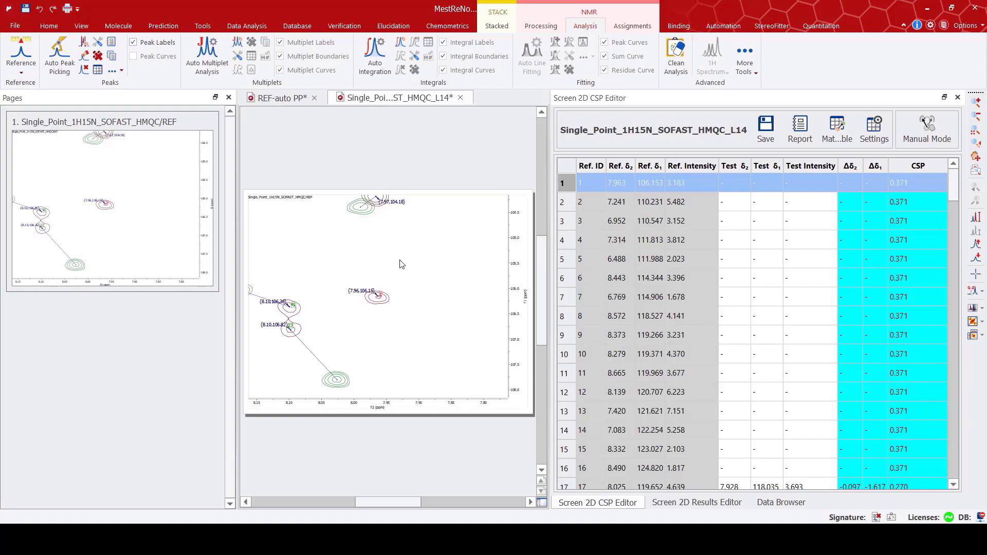
pyautogui.moveTo(291, 271)
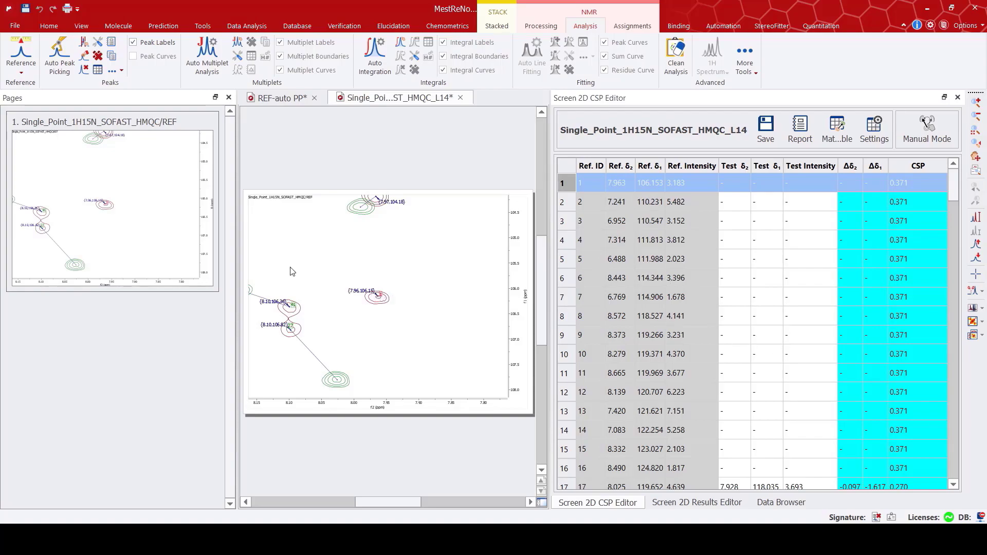
pyautogui.moveTo(238, 247); pyautogui.dragTo(162, 247)
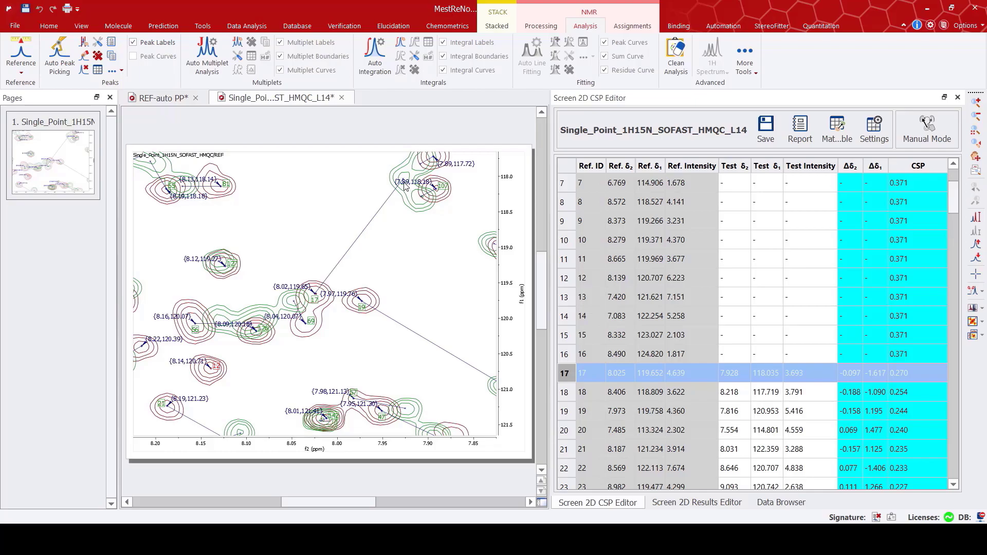
pyautogui.moveTo(655, 418)
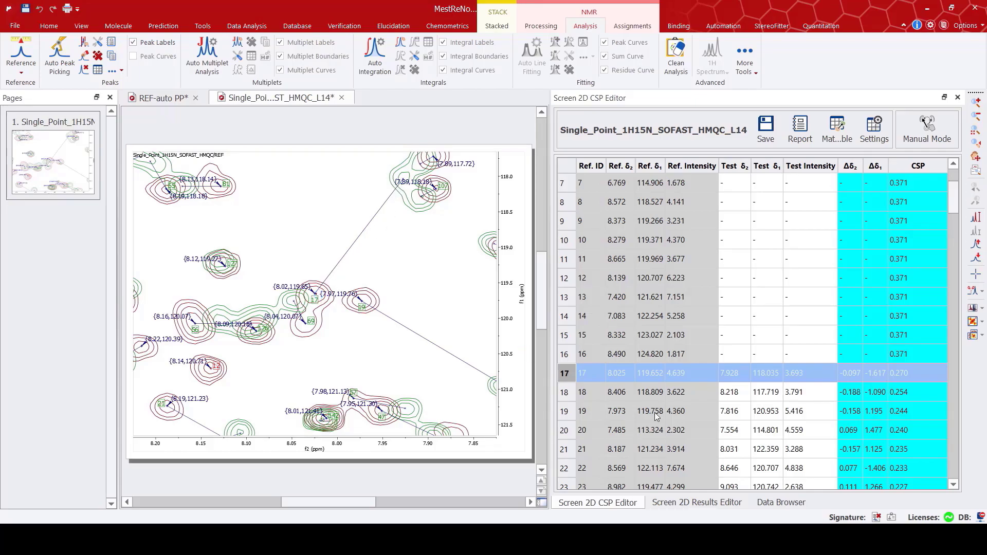
pyautogui.scroll(-3)
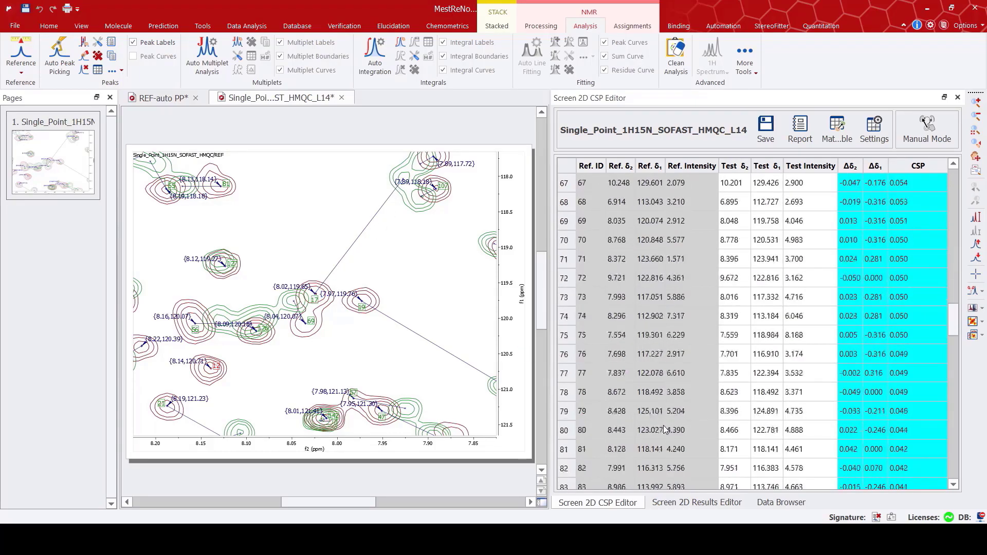
pyautogui.click(582, 449)
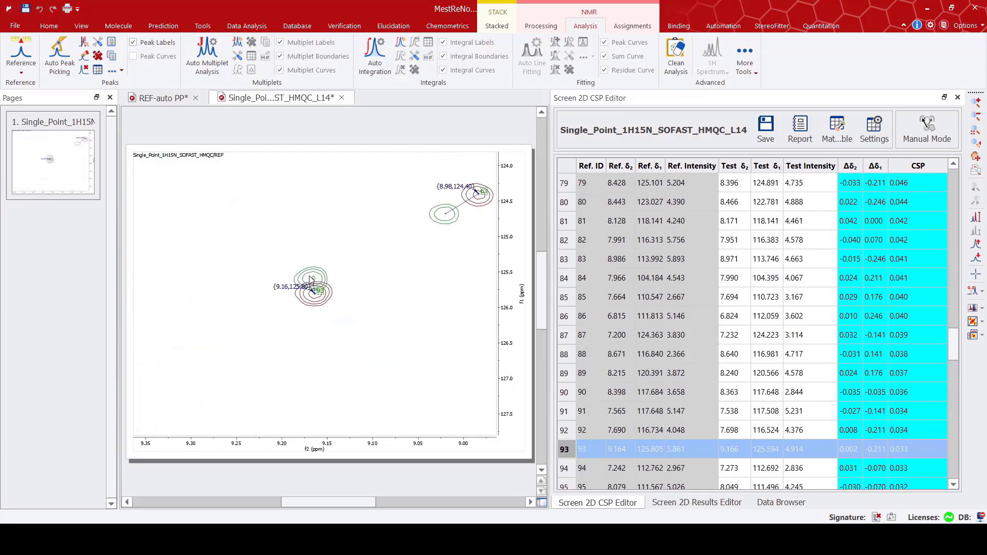
pyautogui.scroll(-3)
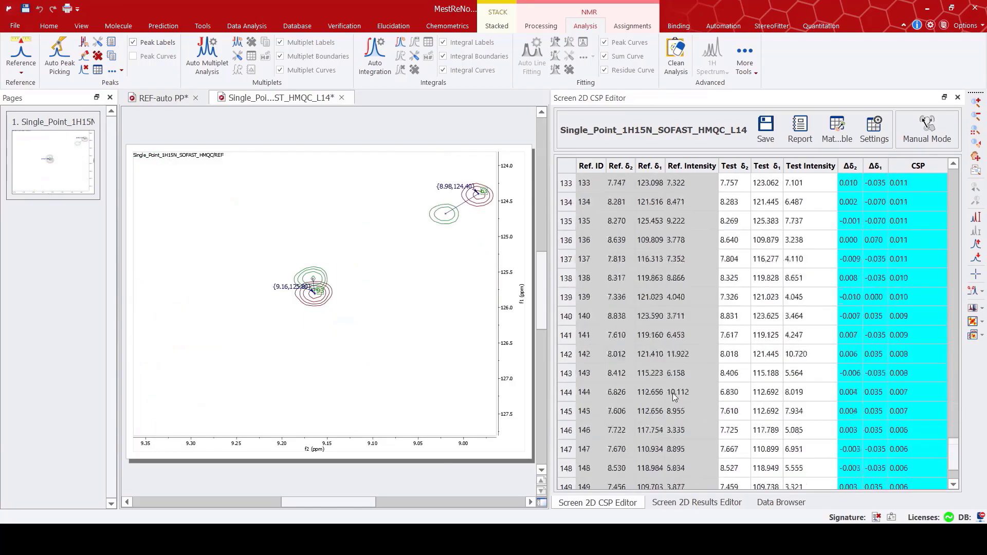
pyautogui.scroll(3)
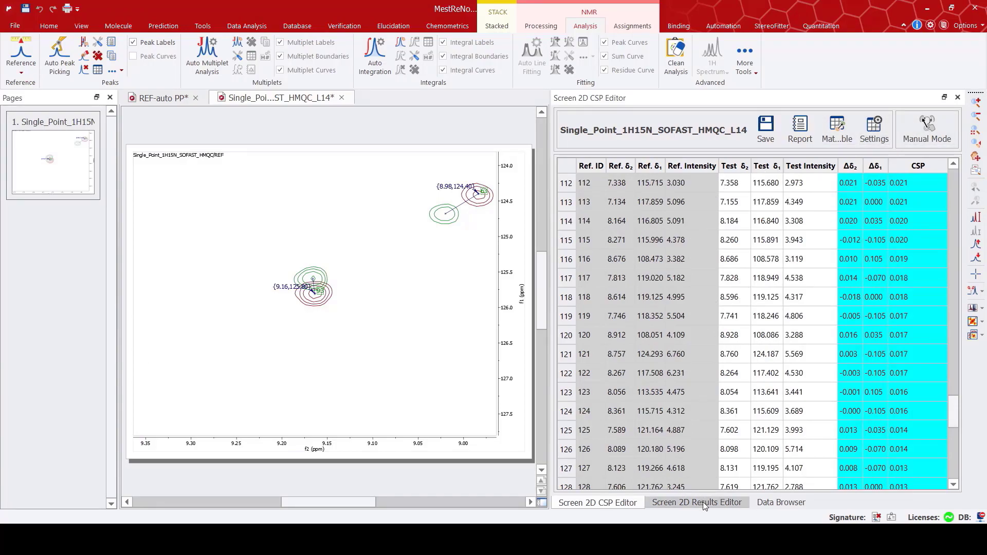
# Step: Return to the ranked results and inspect L13's CSP table, zooming onto matched peak 18
pyautogui.click(696, 502)
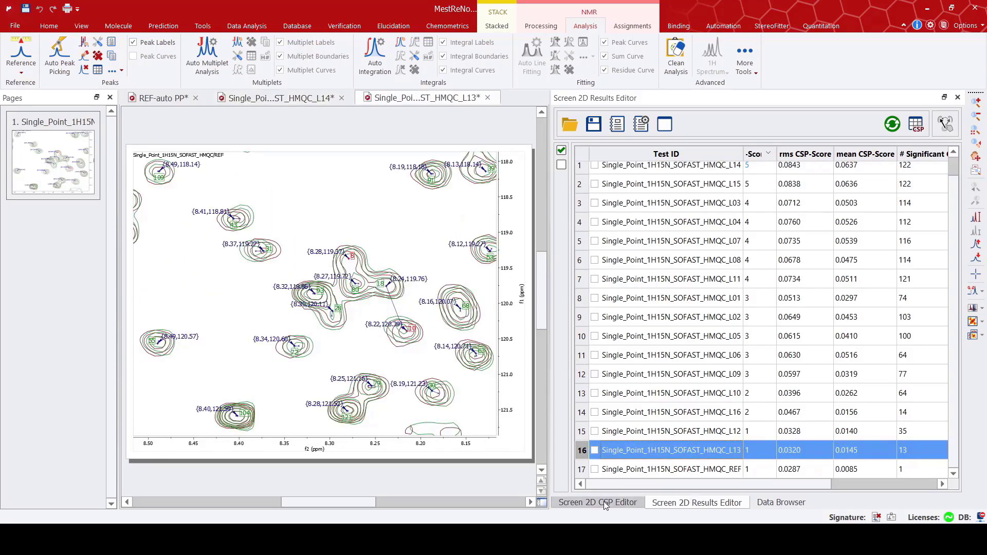
pyautogui.click(597, 503)
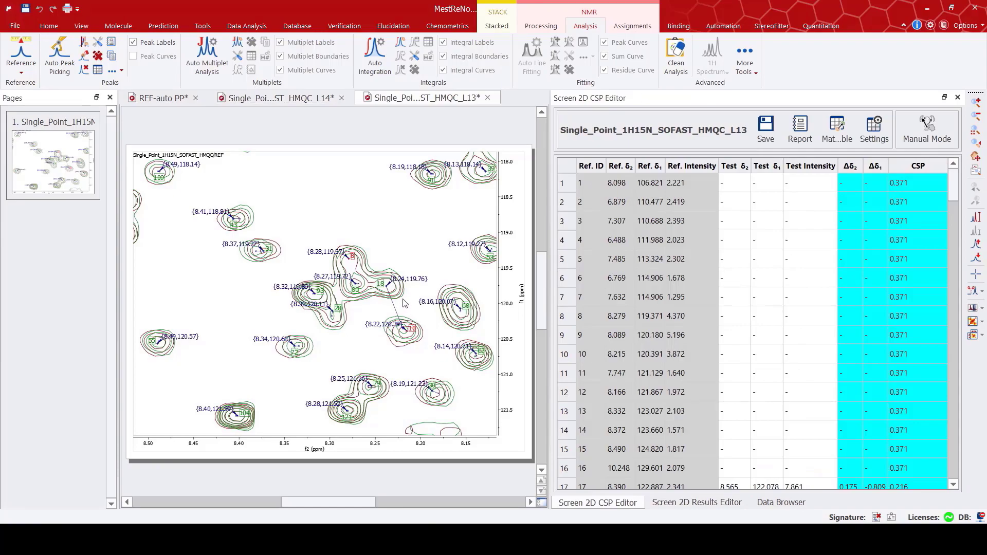
pyautogui.scroll(-3)
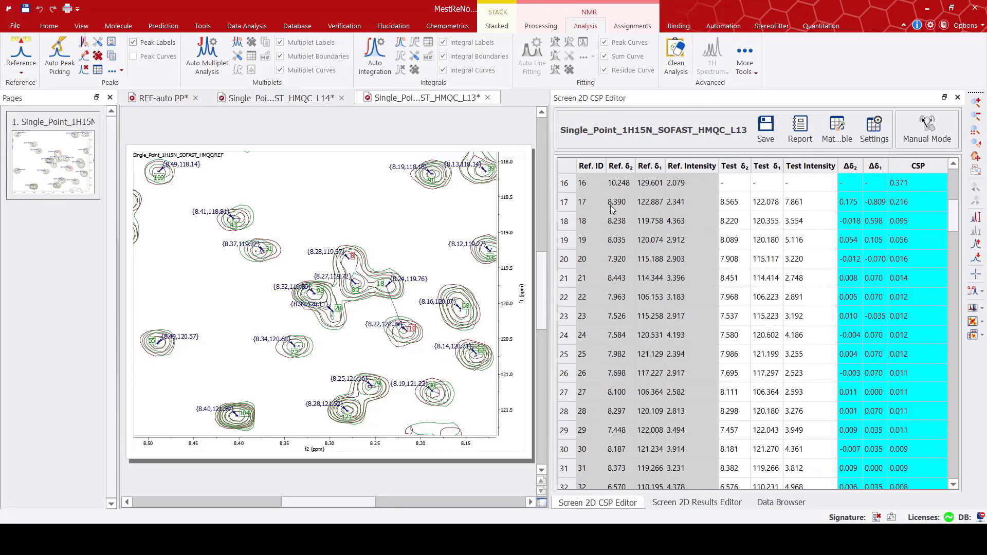
pyautogui.click(616, 220)
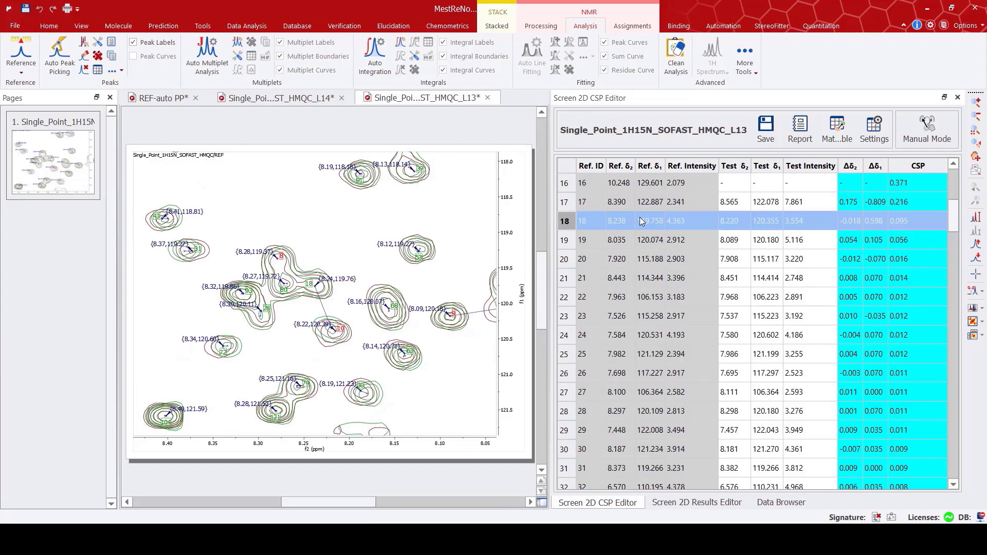
# Step: Export the Q-score matrix to CSPmatrix.csv and select all its cells in Excel
pyautogui.click(696, 503)
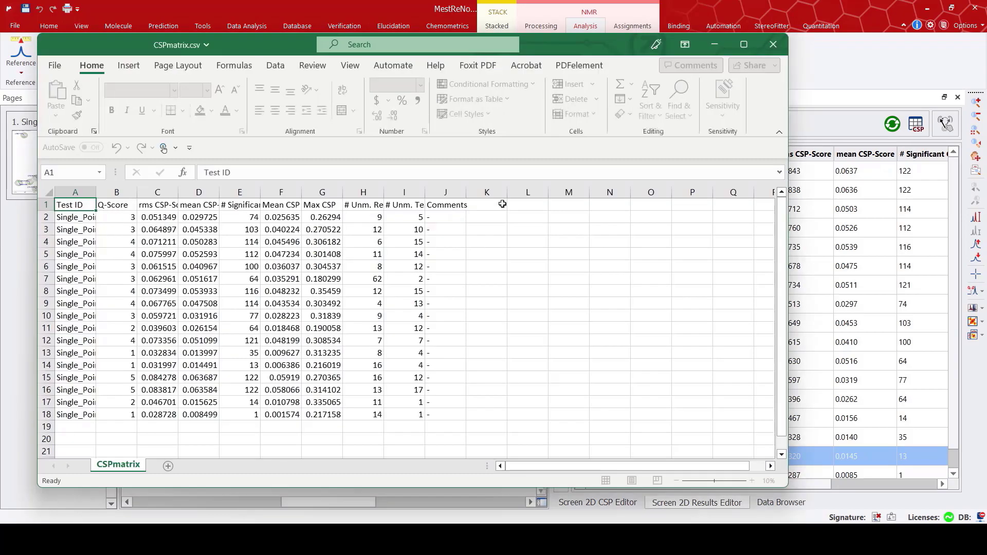
pyautogui.click(74, 192)
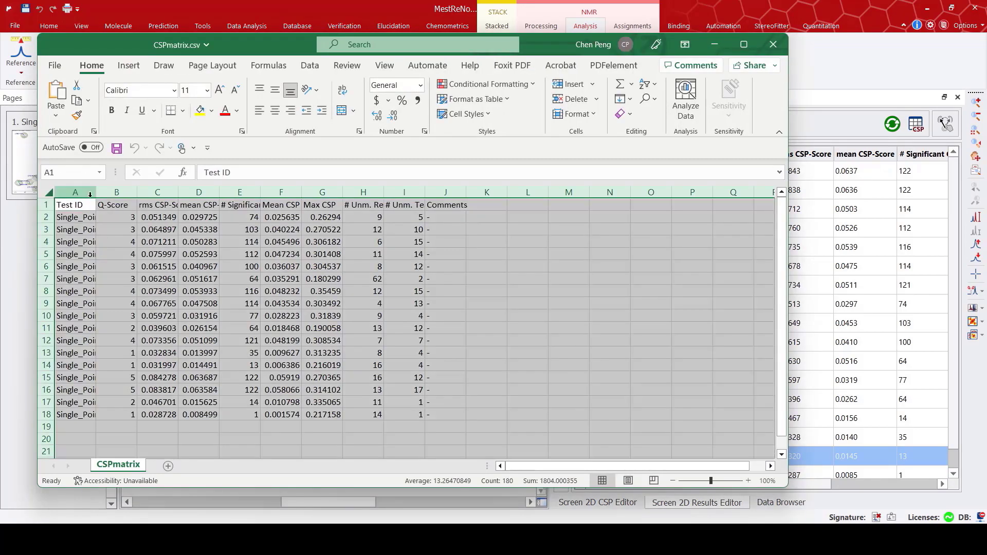